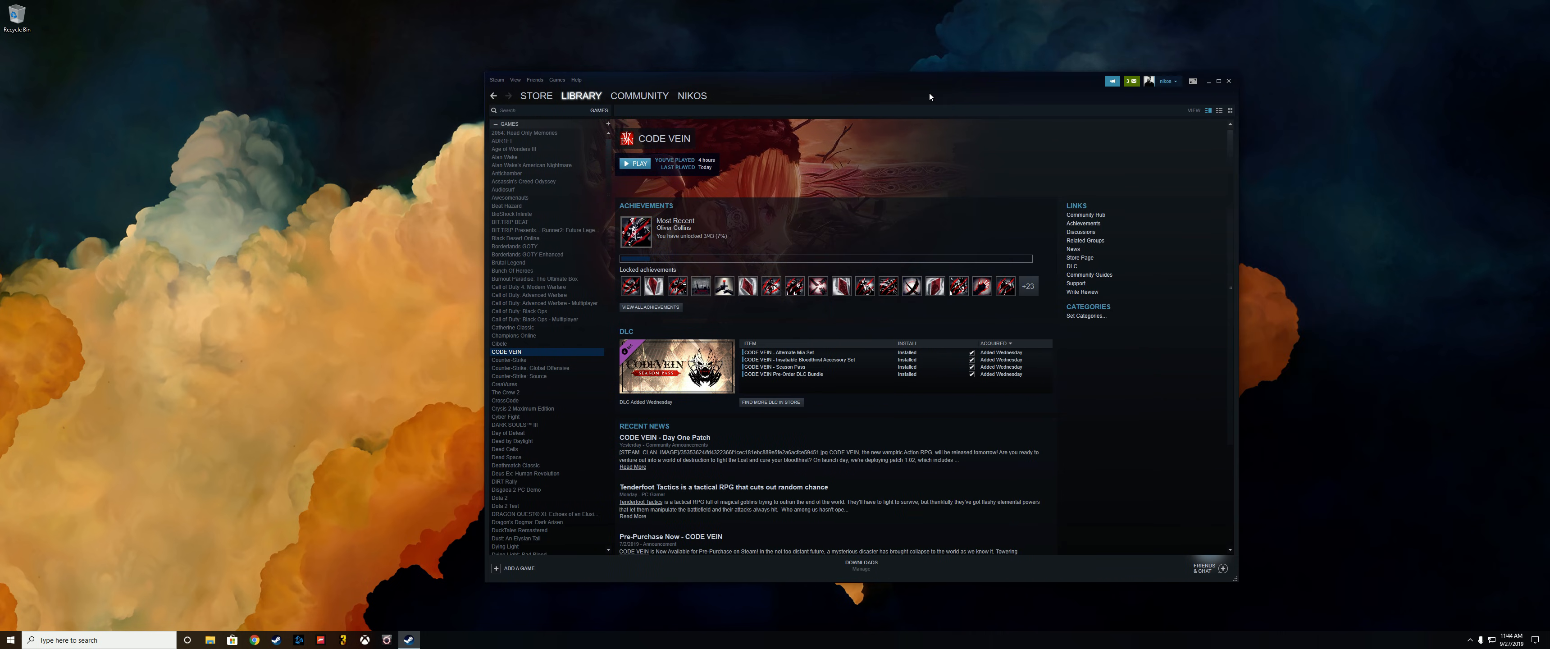
mouse_move(929, 97)
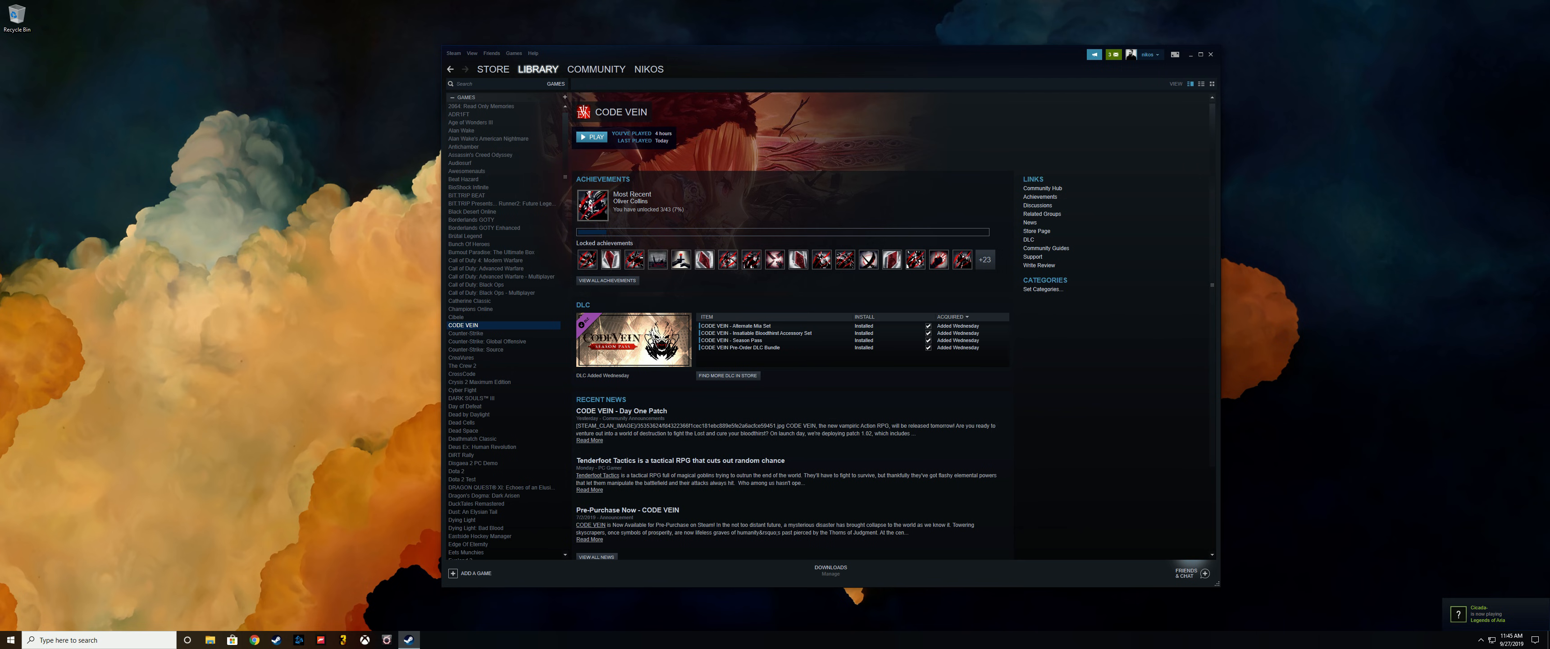
View CODE VEIN's Properties in Steam and its Local Files options.
right_click(462, 324)
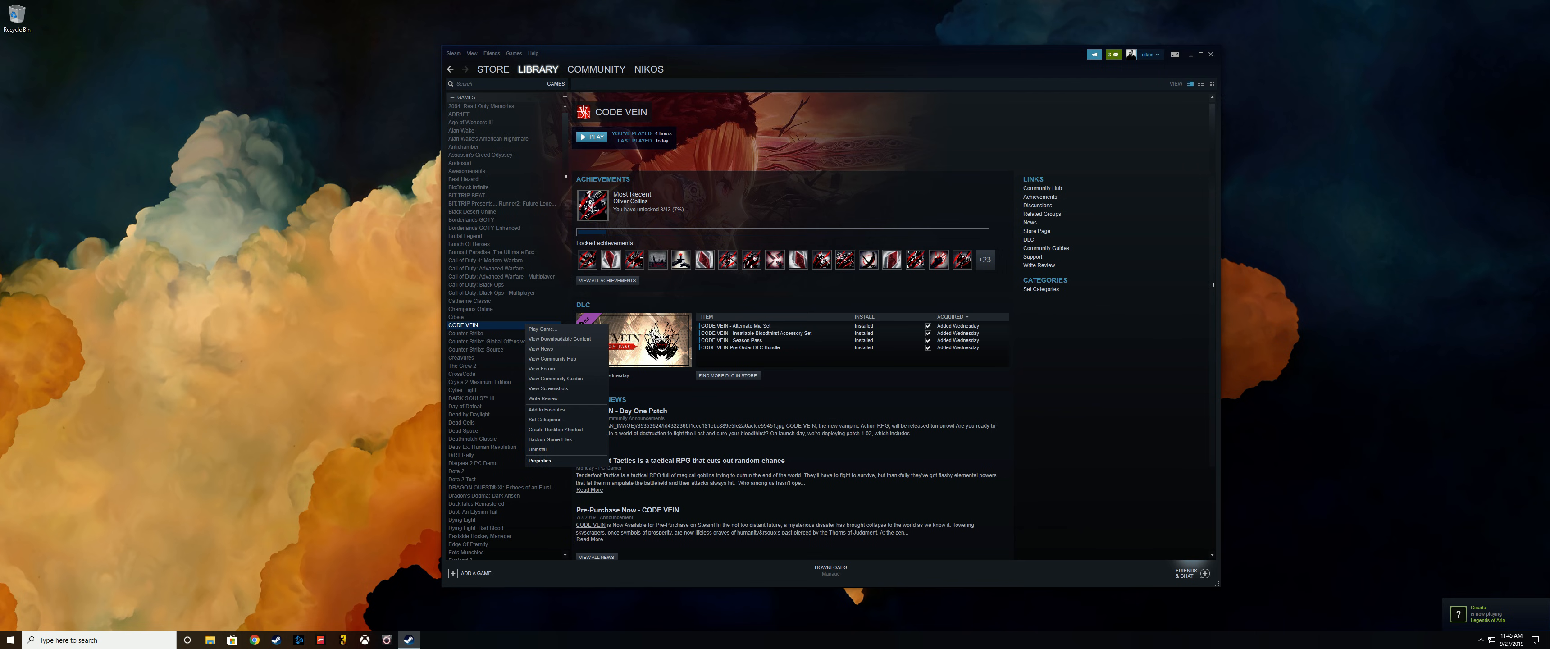
click(540, 460)
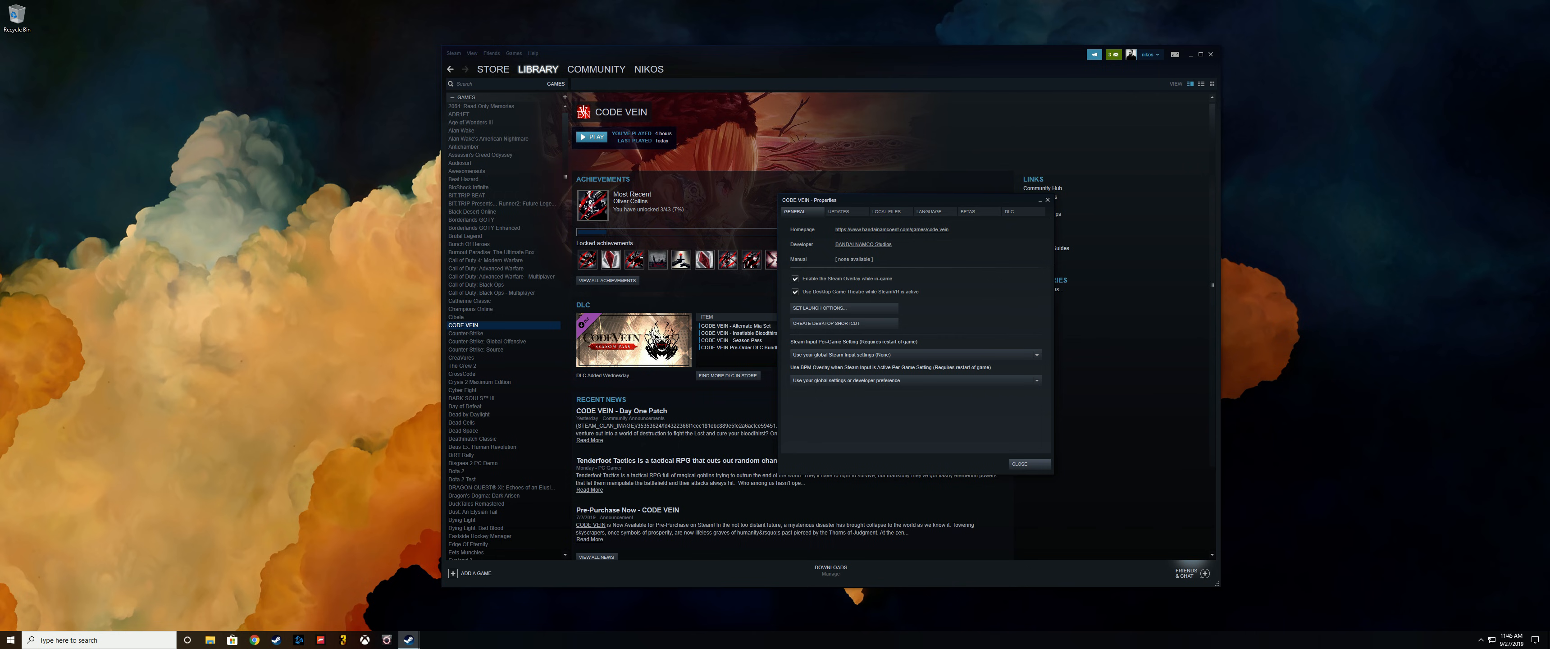
click(885, 211)
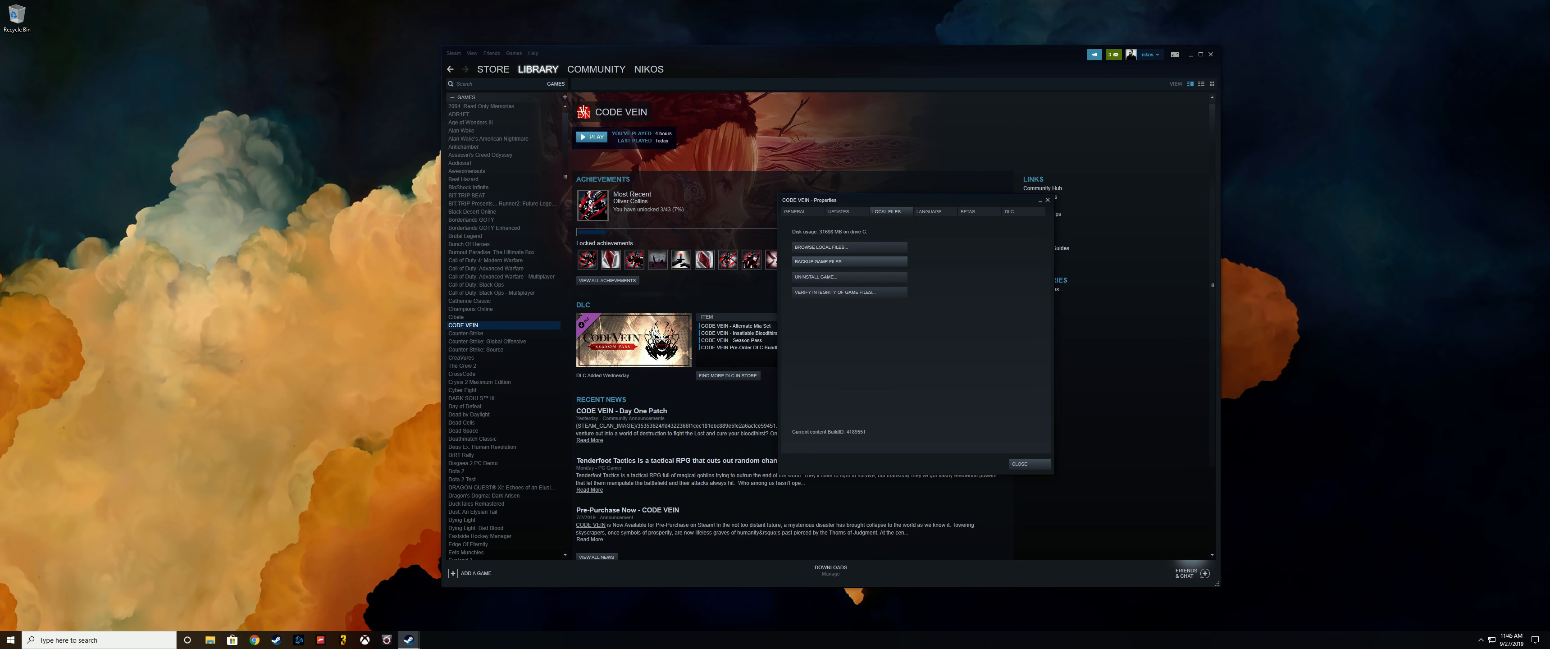
click(1027, 464)
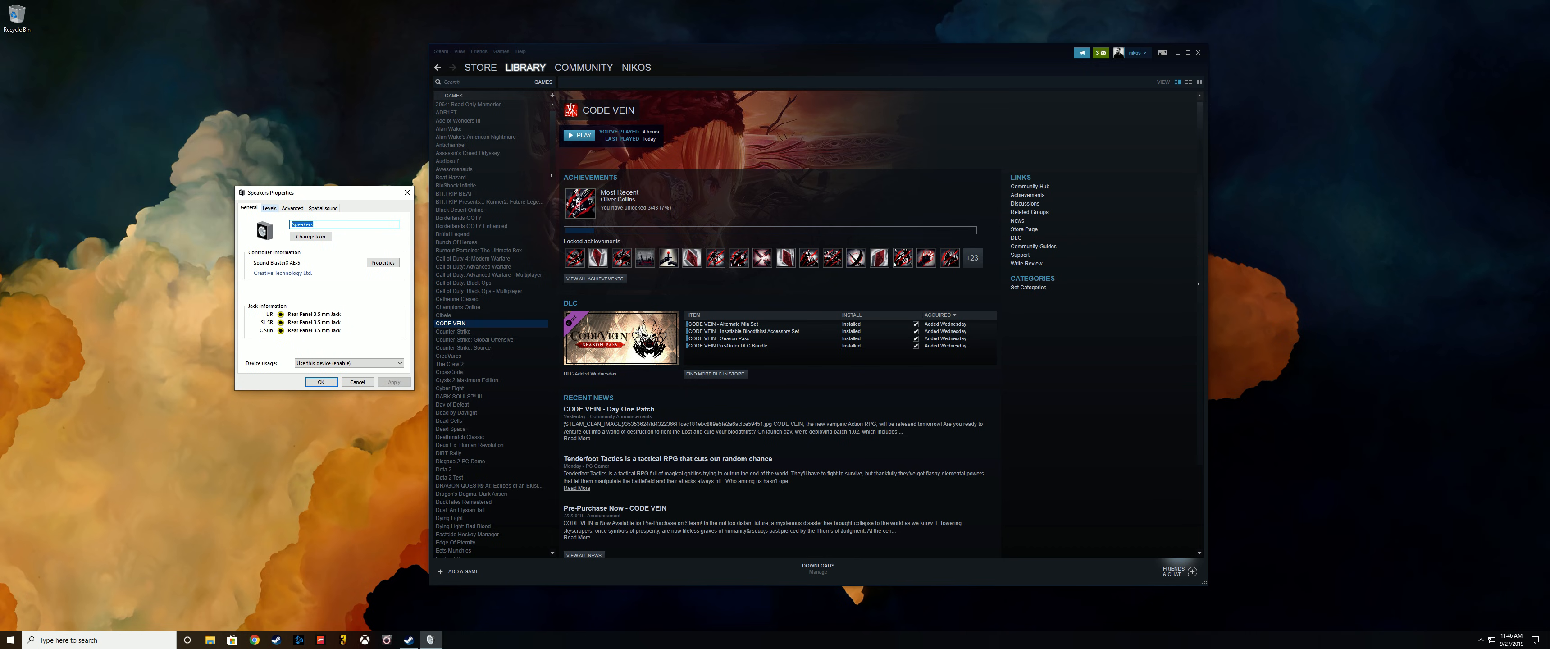
Choose a lower sample rate/bit depth Default Format under Advanced and confirm with OK.
click(292, 207)
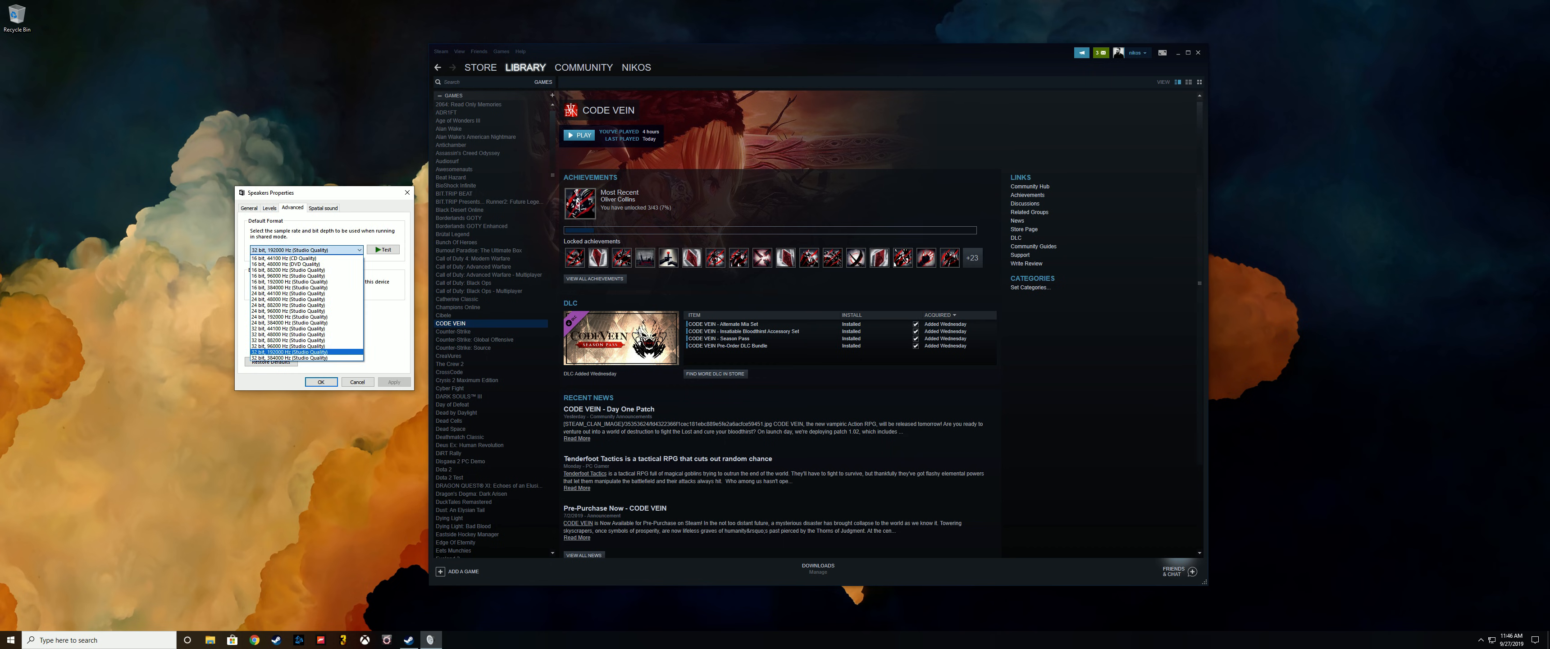
click(302, 357)
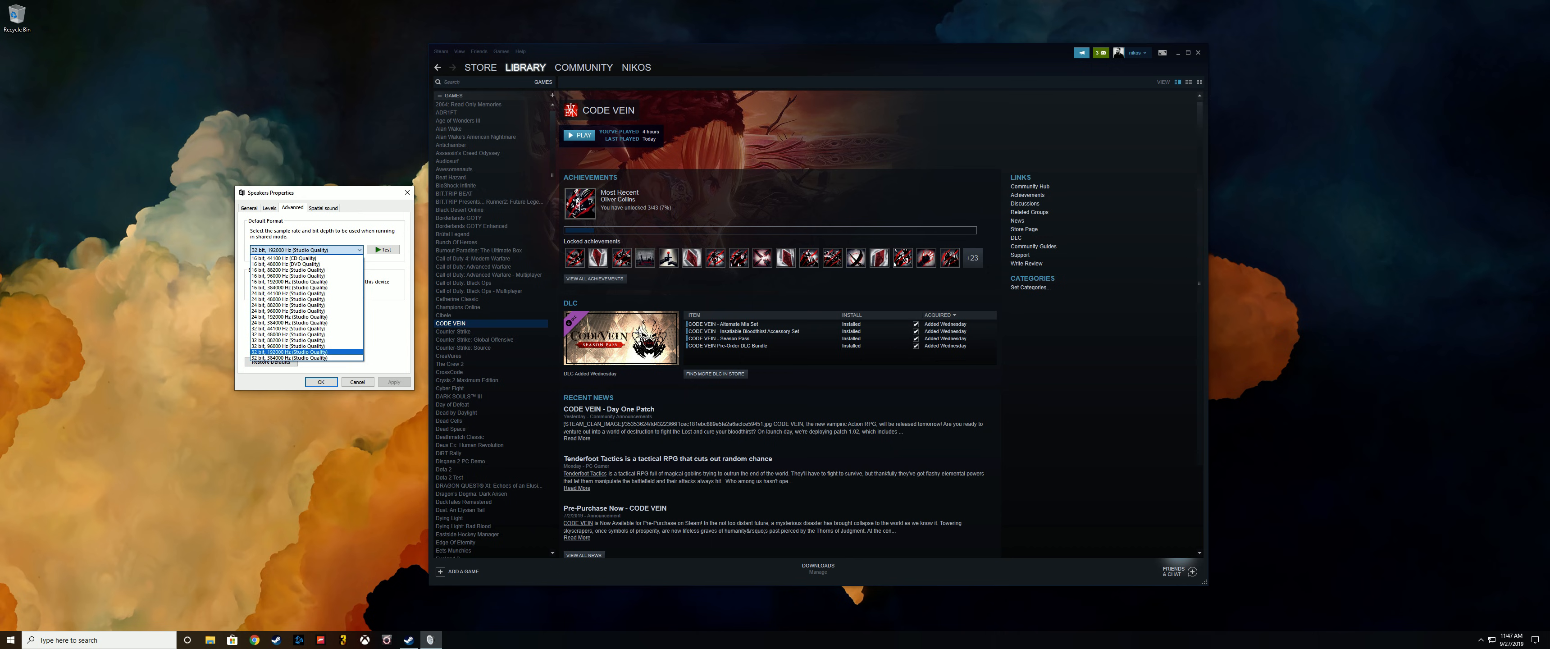
click(304, 311)
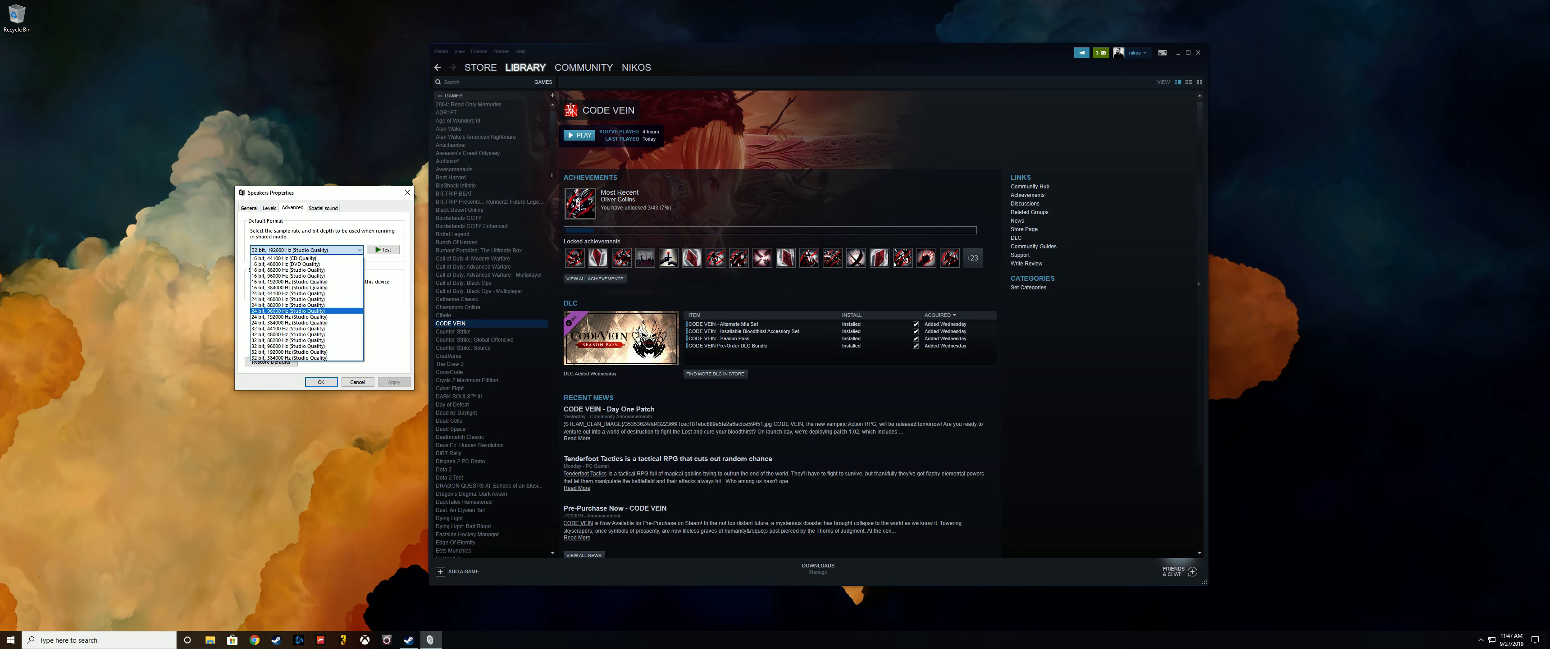
mouse_move(304, 263)
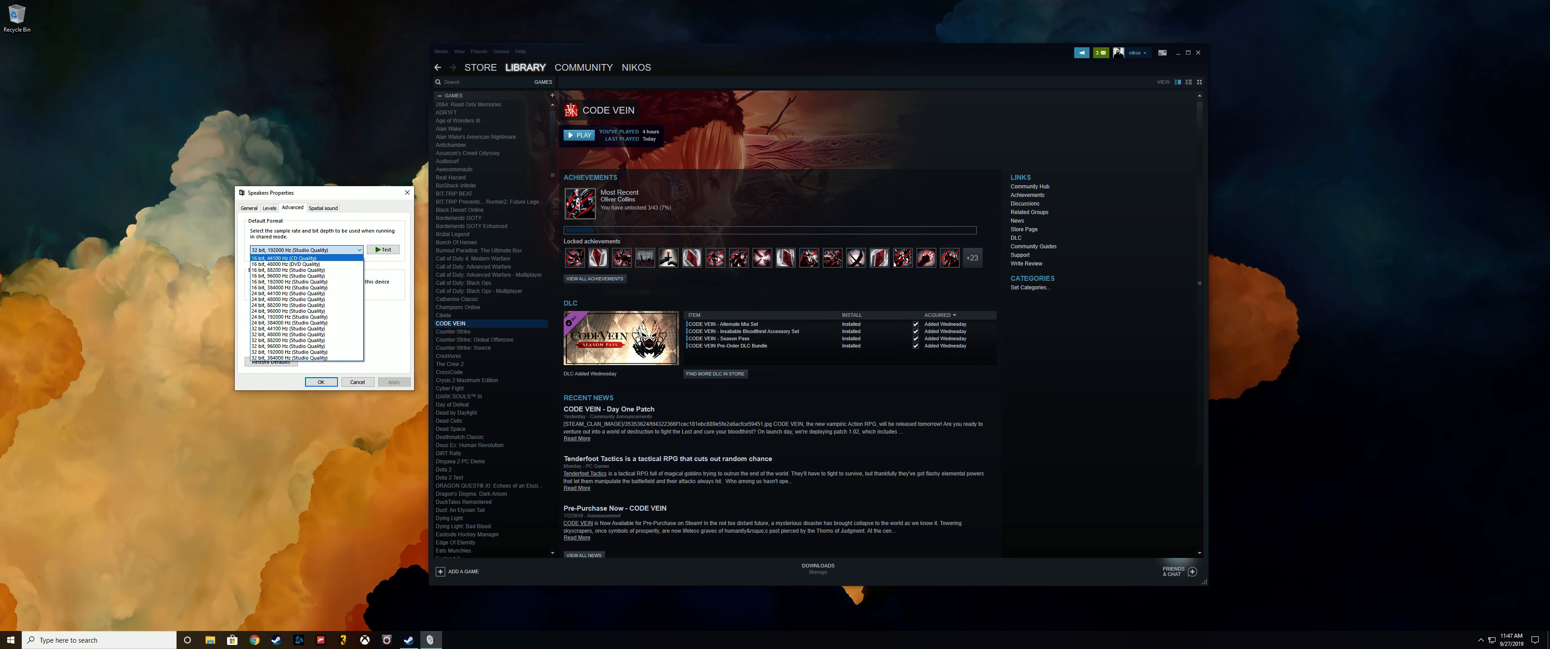
click(302, 310)
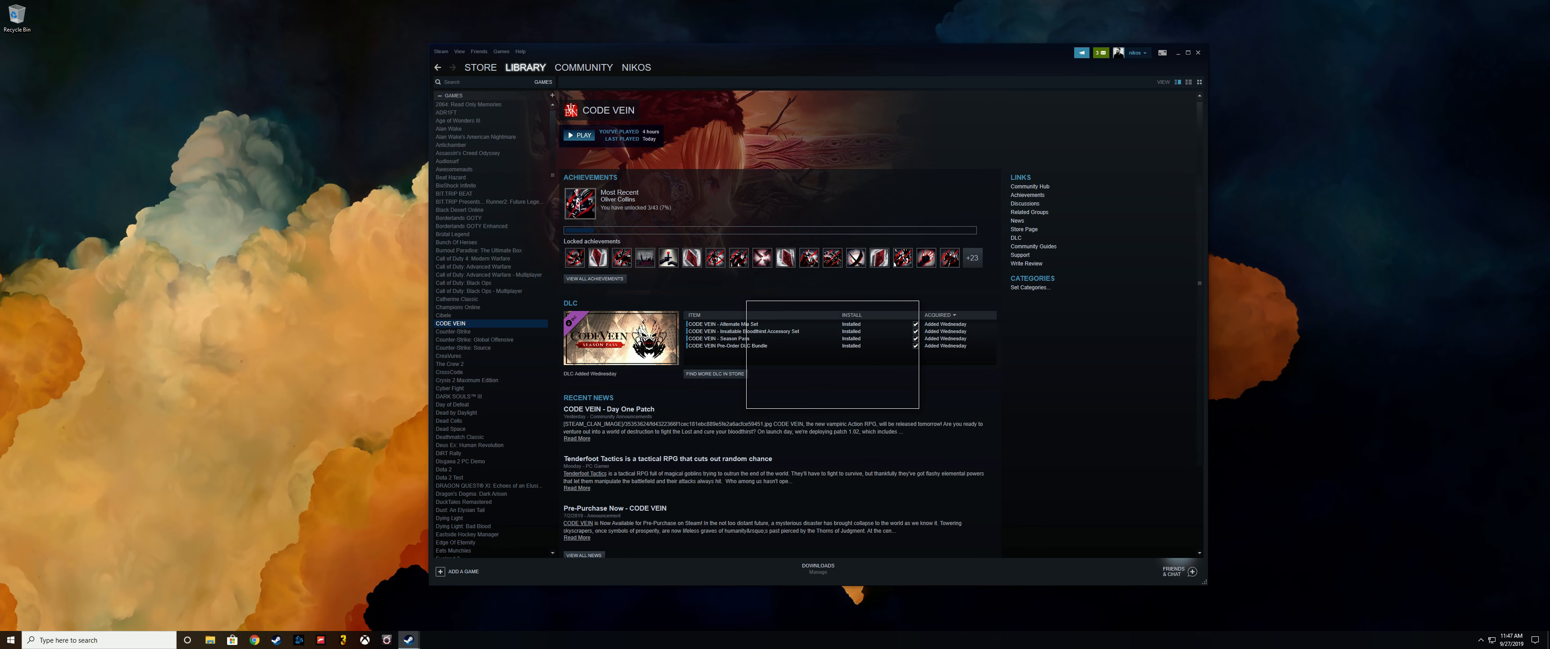
Launch CODE VEIN with PLAY from its Steam library page.
click(580, 135)
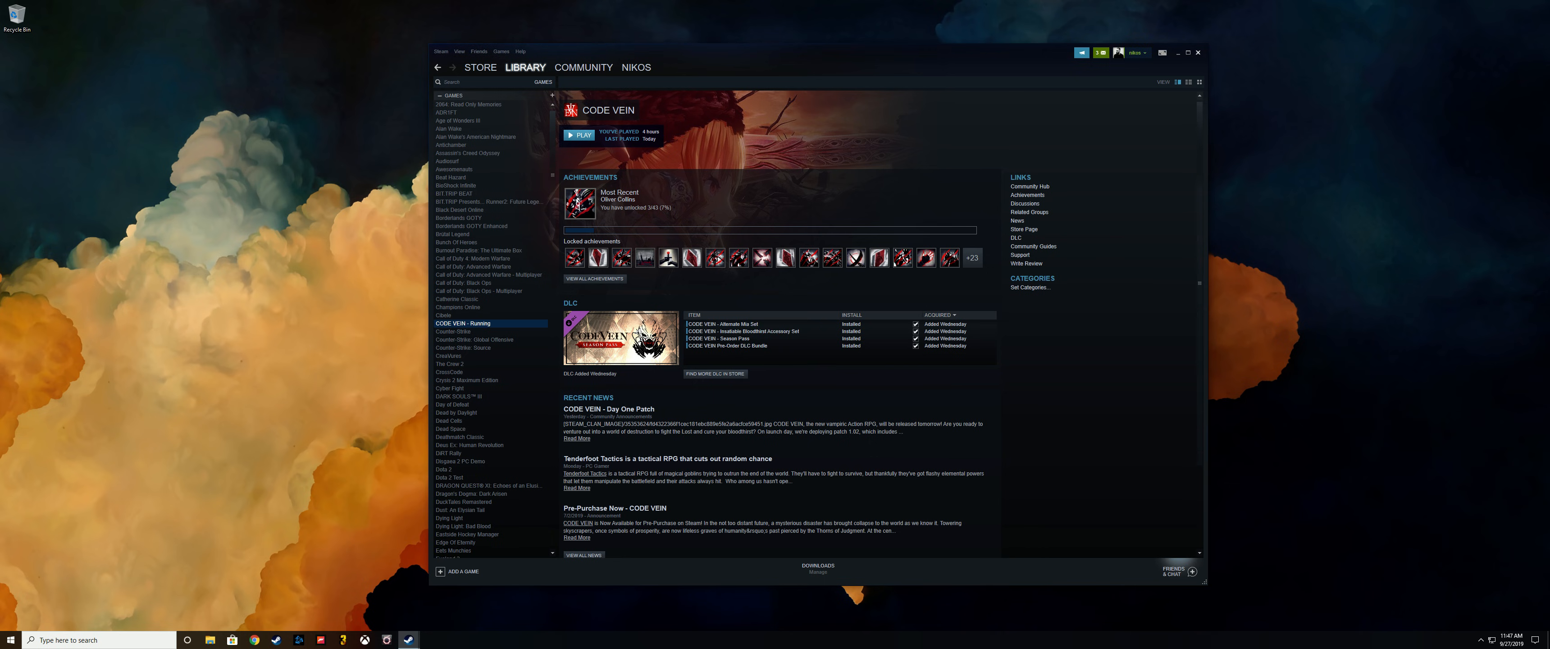
click(1176, 53)
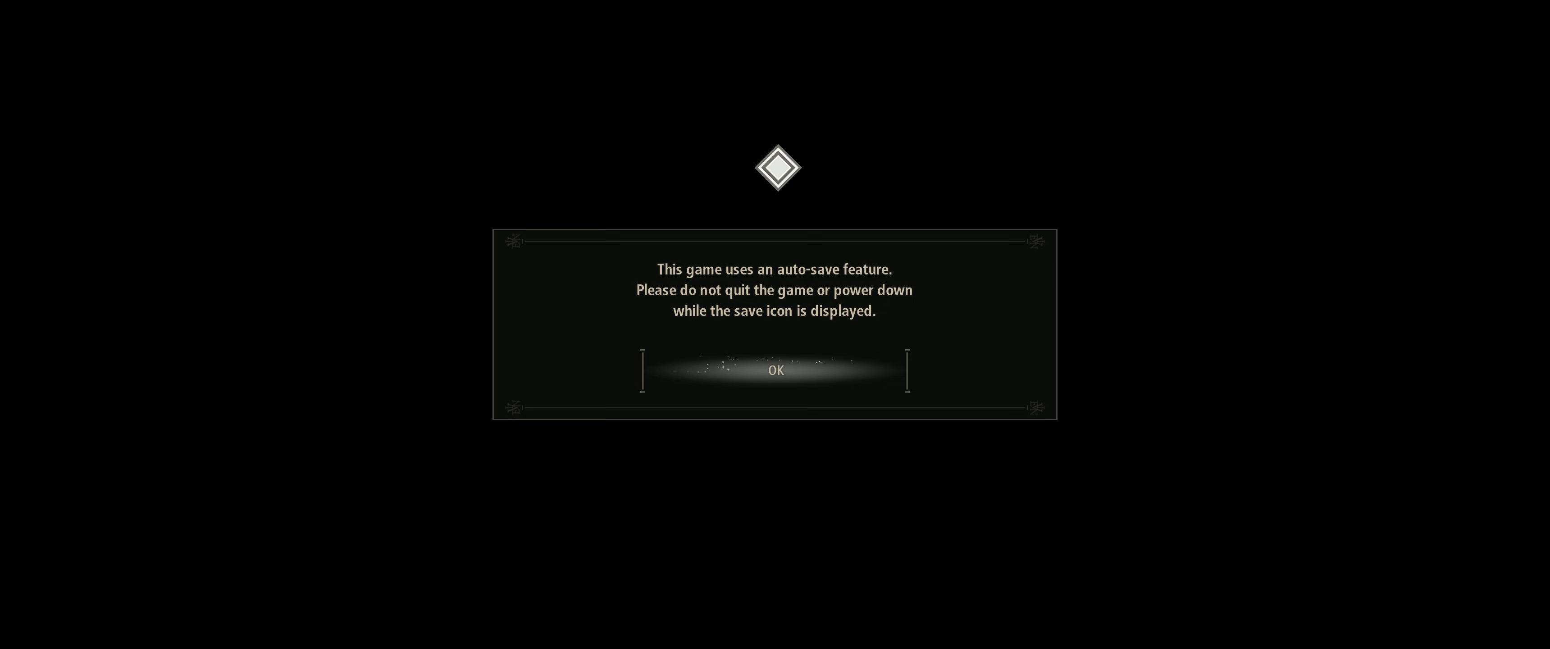
Acknowledge the auto-save notice with OK.
click(774, 371)
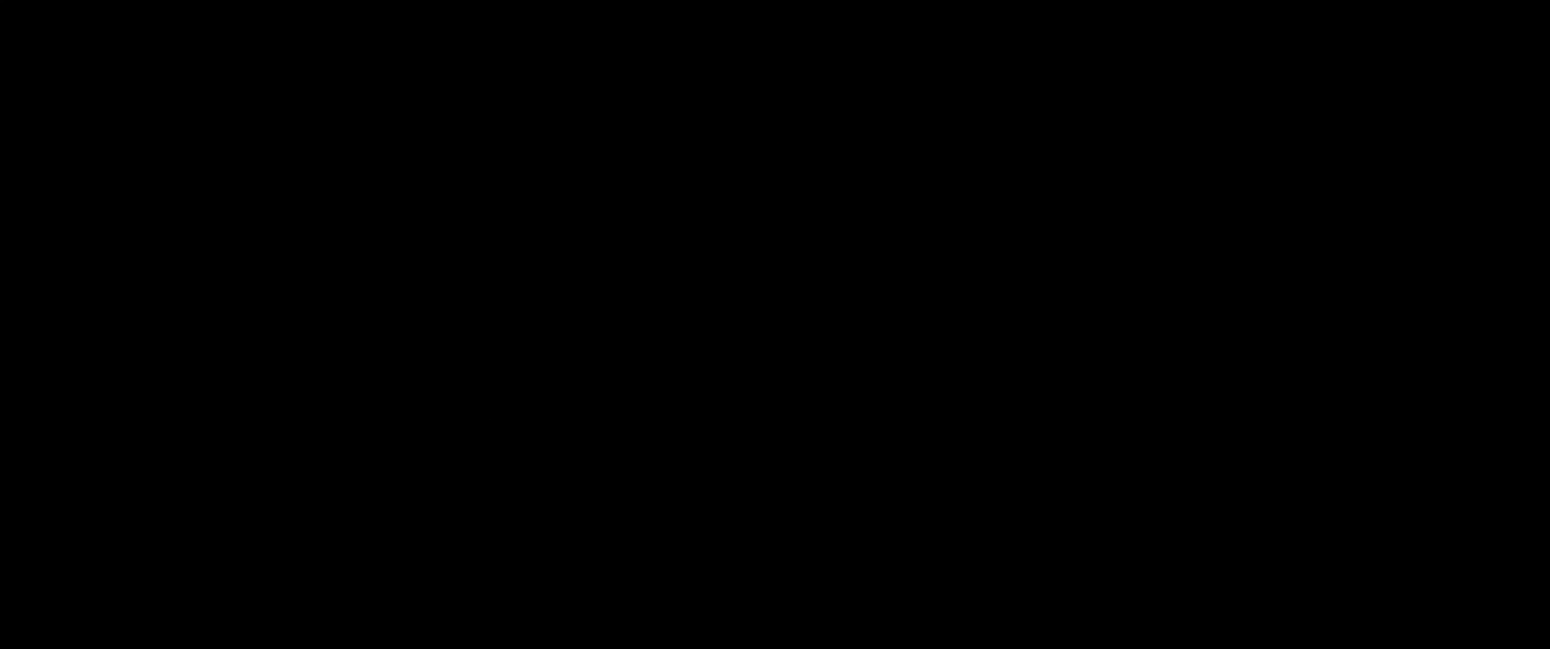